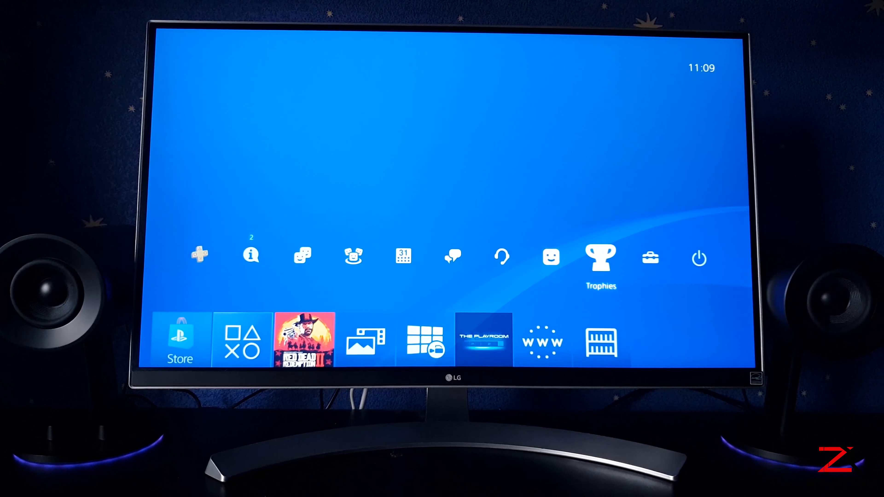
Step: Go to Settings and down to Sound and Screen > Video Output Settings
{"action": "left_click", "coordinate": [650, 257]}
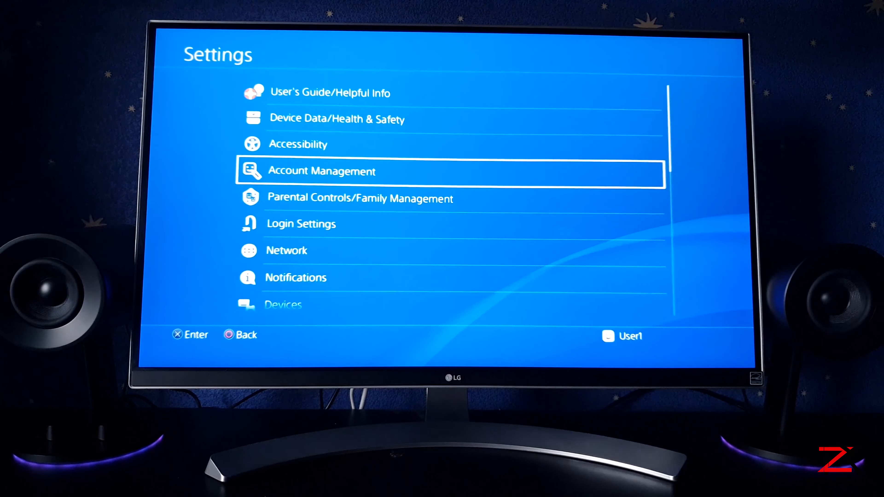
{"action": "scroll", "scroll_direction": "down", "scroll_amount": 3}
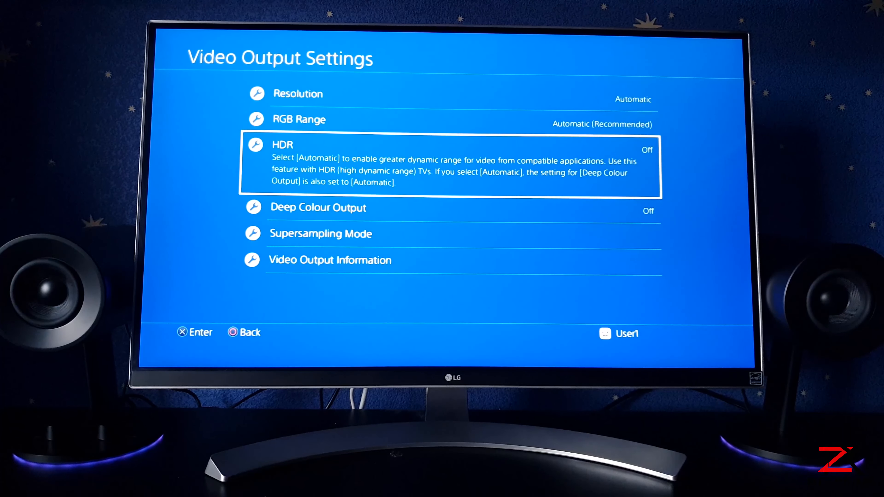
{"action": "left_click", "coordinate": [451, 144]}
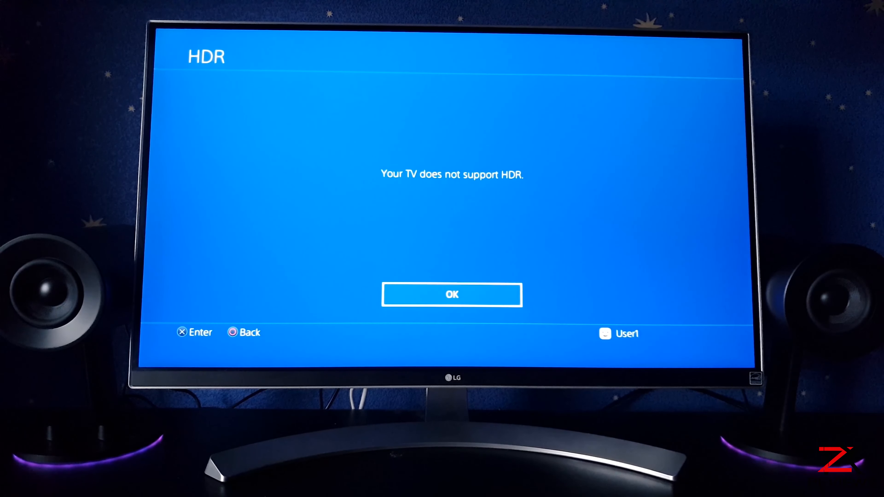
{"action": "left_click", "coordinate": [451, 295]}
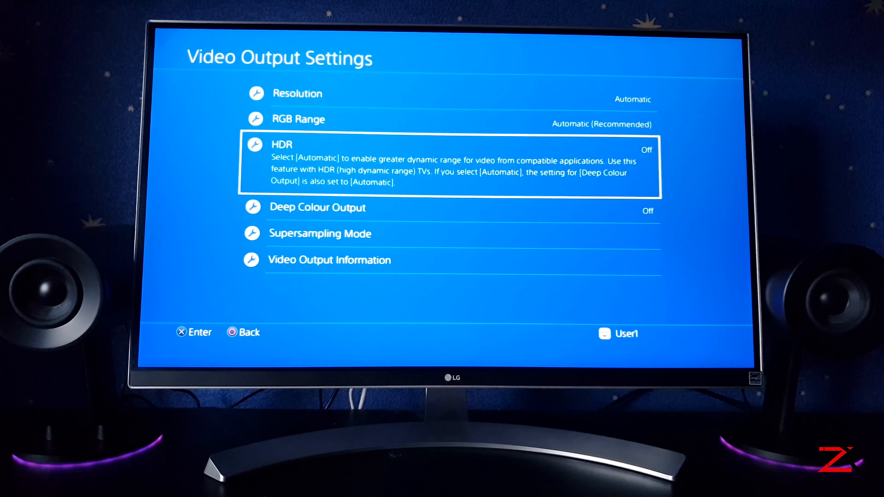
{"action": "key", "text": "Down"}
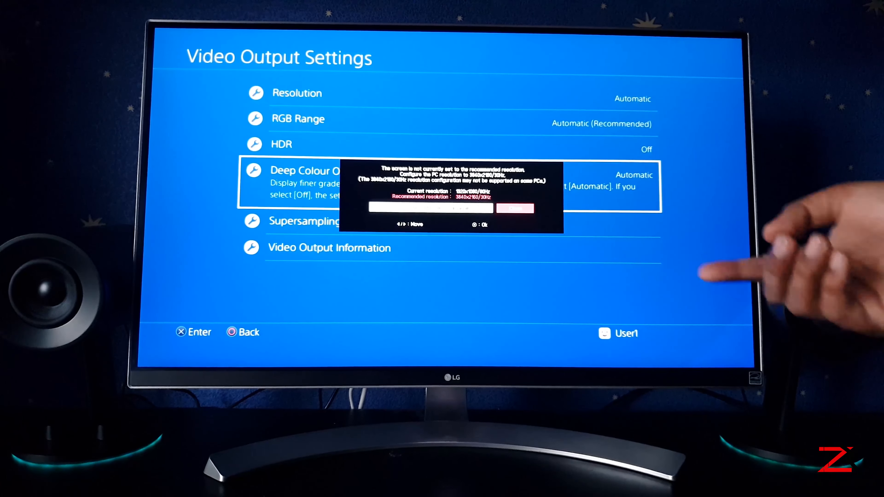
{"action": "mouse_move", "coordinate": [520, 169]}
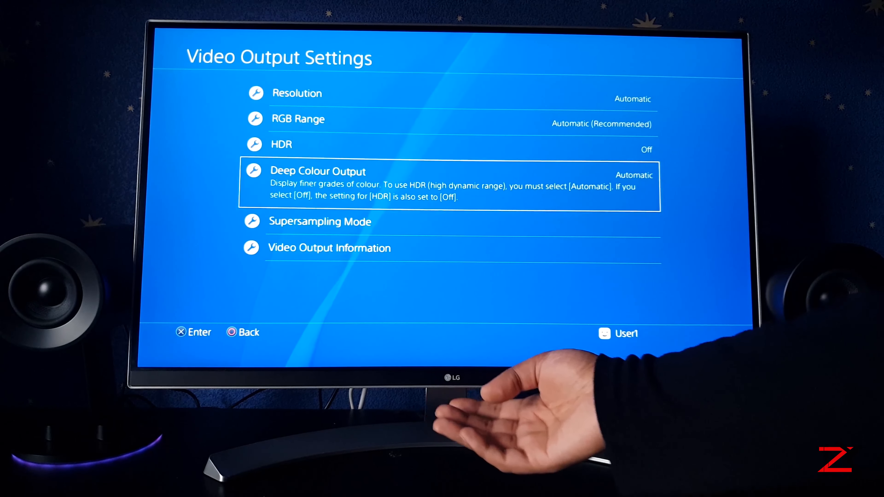
Step: Bring up the LG monitor's on-screen menu over the Video Output Settings
{"action": "key", "text": "up"}
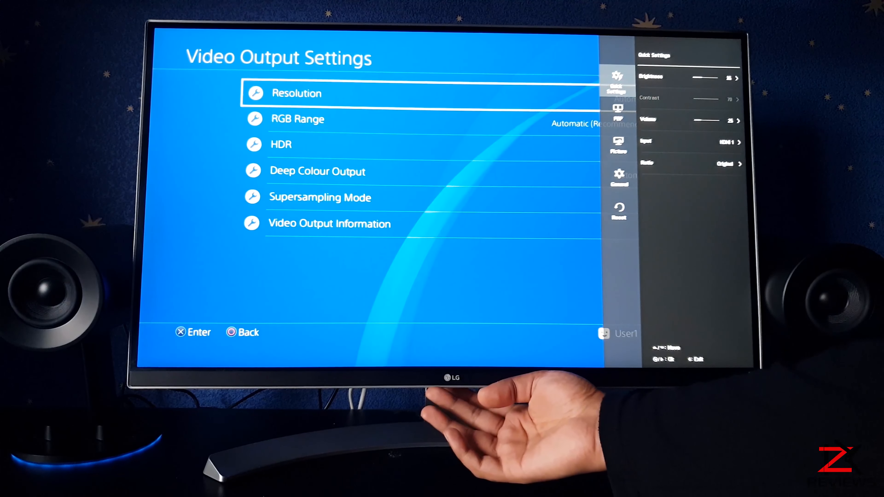
Step: Go to Picture > Picture Adjust, where HDMI ULTRA HD Deep Color reads Off
{"action": "left_click", "coordinate": [618, 110]}
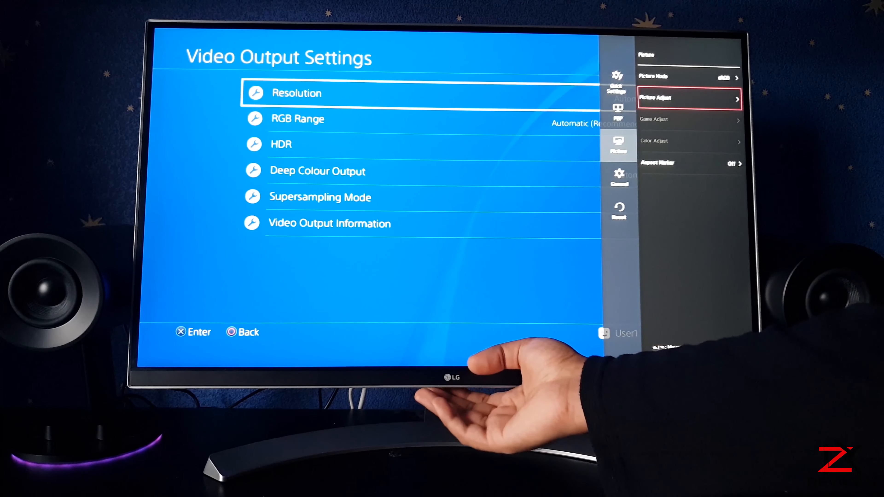
{"action": "left_click", "coordinate": [689, 98]}
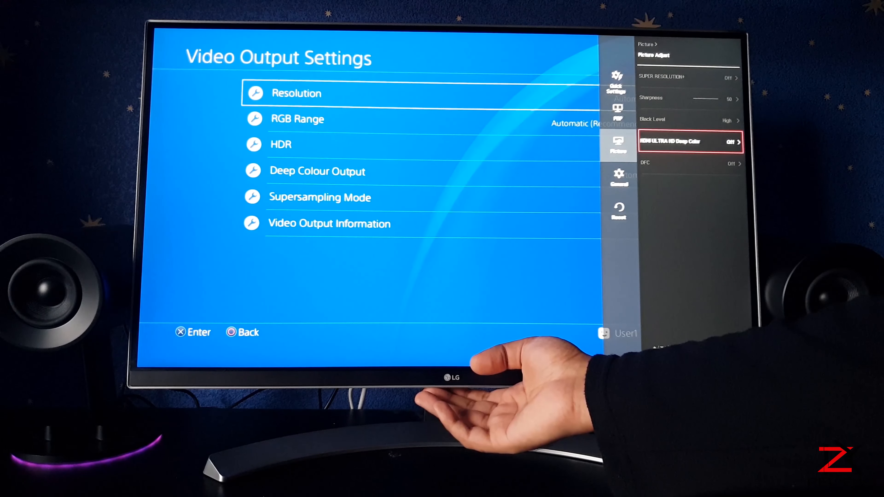